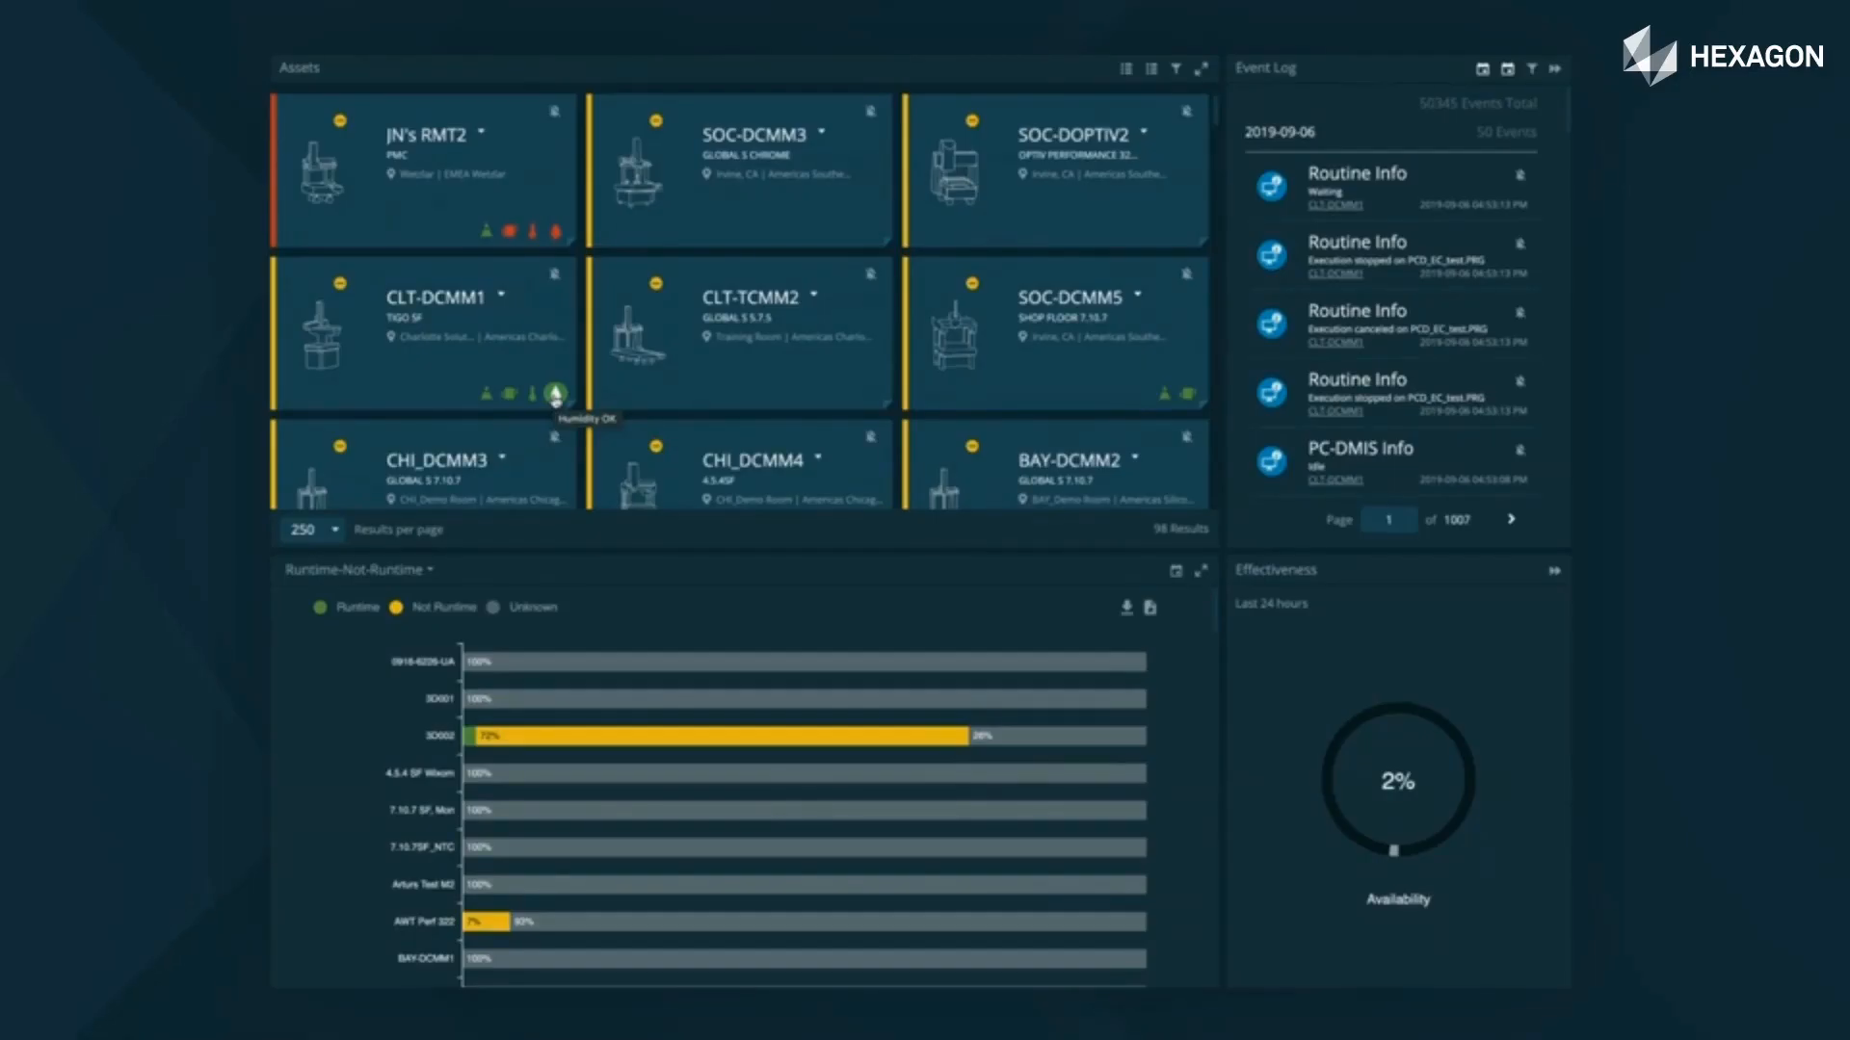
Open the AT960-LR-751634 laser tracker detail page with its Meteo Station air temperature chart
click(422, 329)
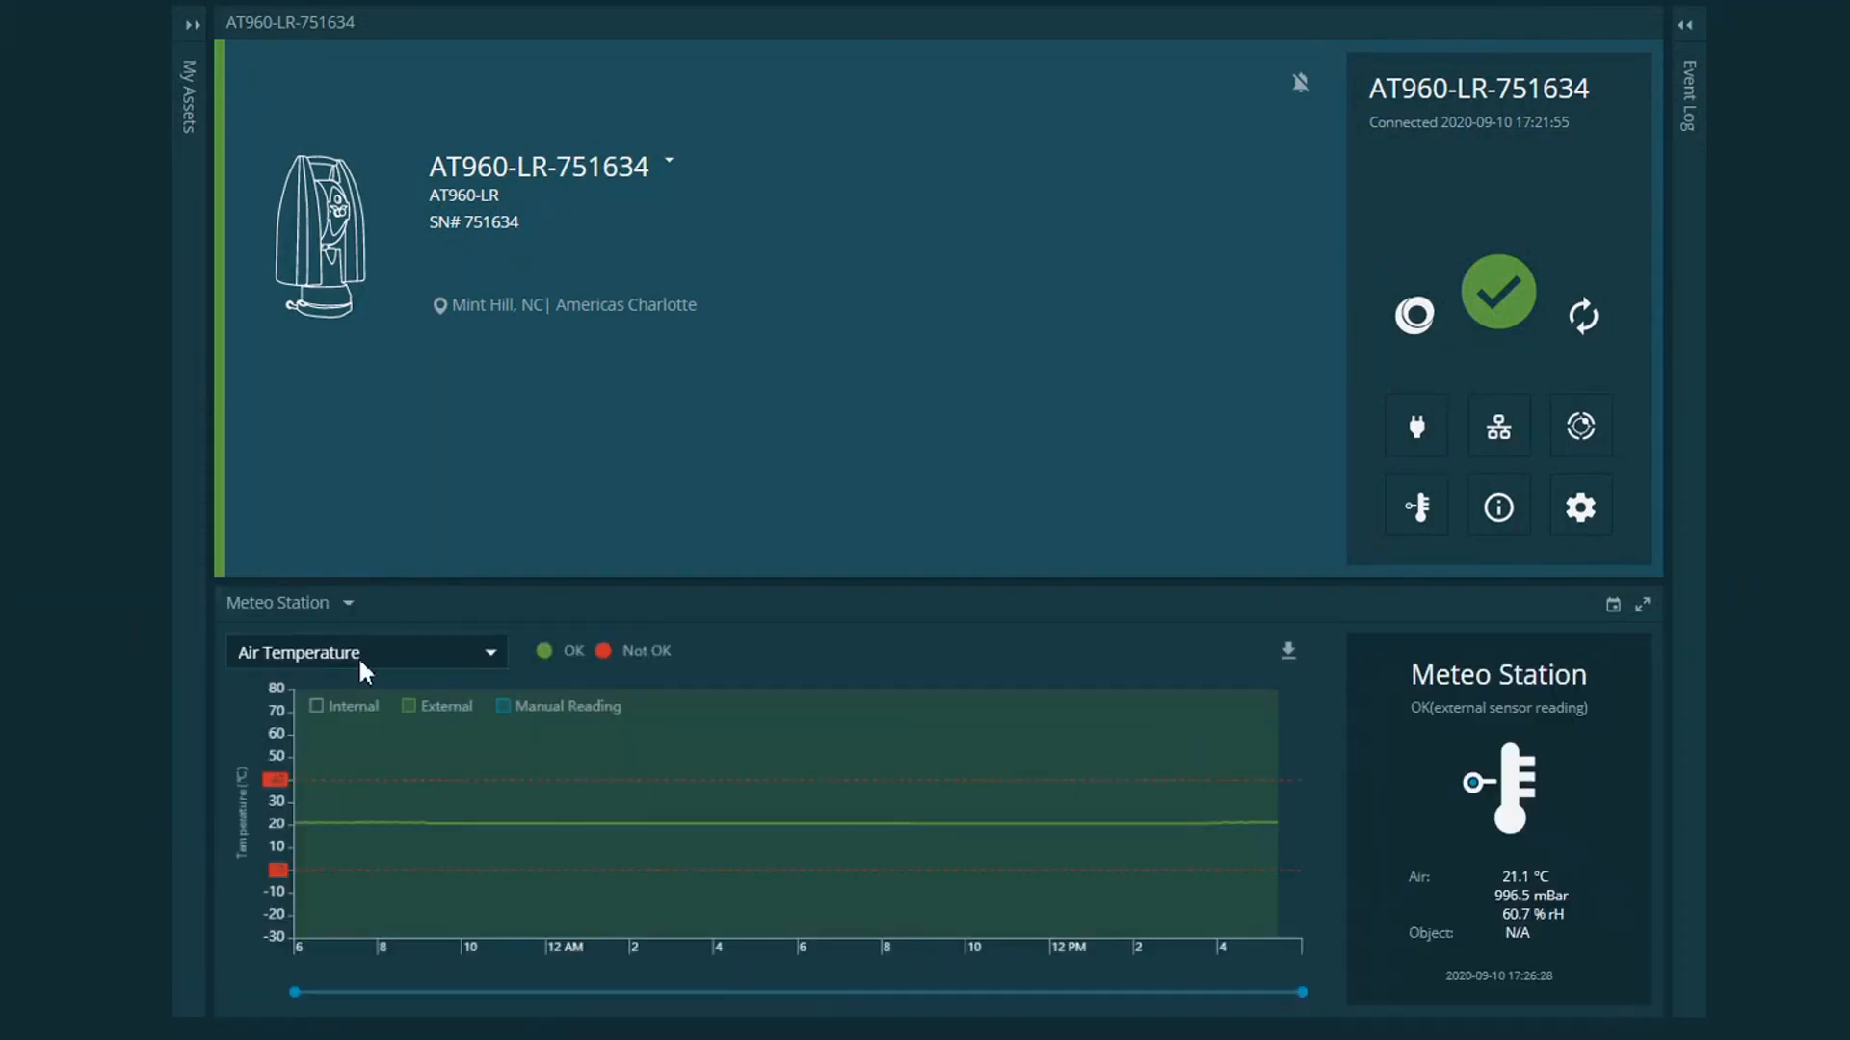
Show the laser tracker's weekly Sleep Schedule, then return to the 247-asset dashboard
click(1580, 507)
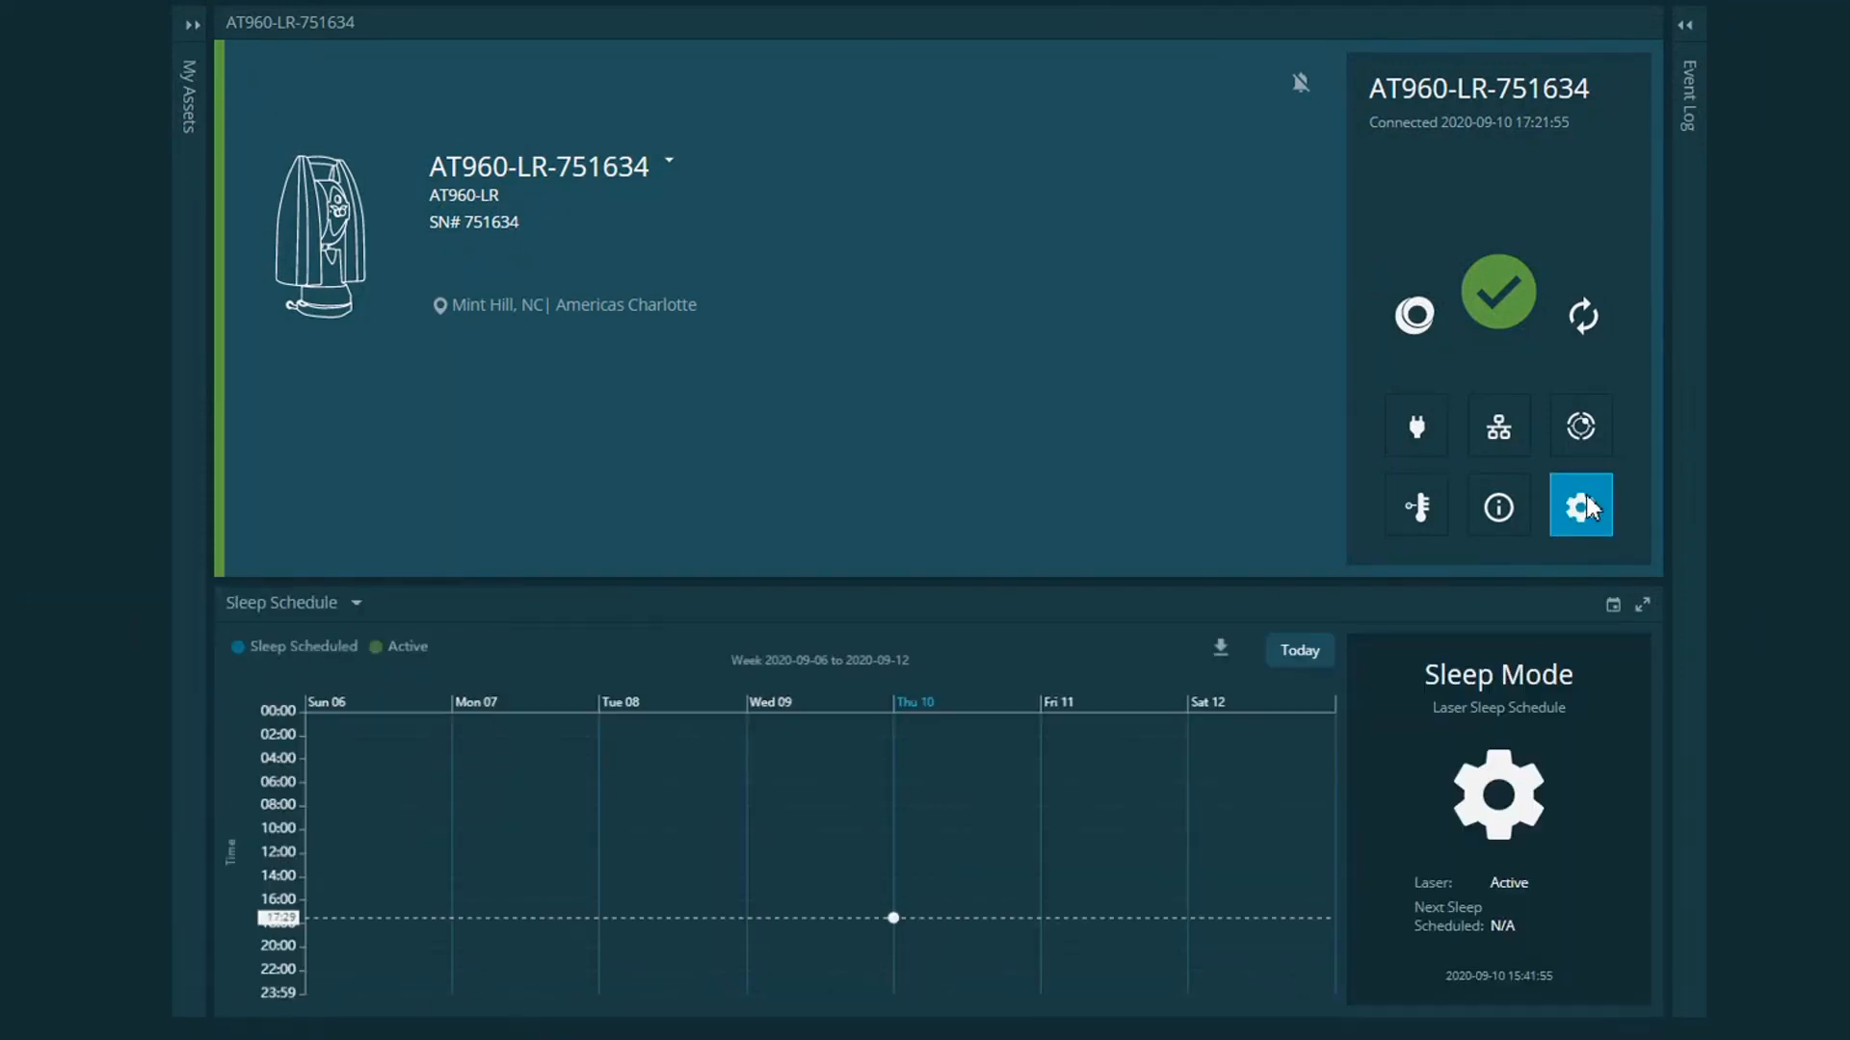
click(1580, 505)
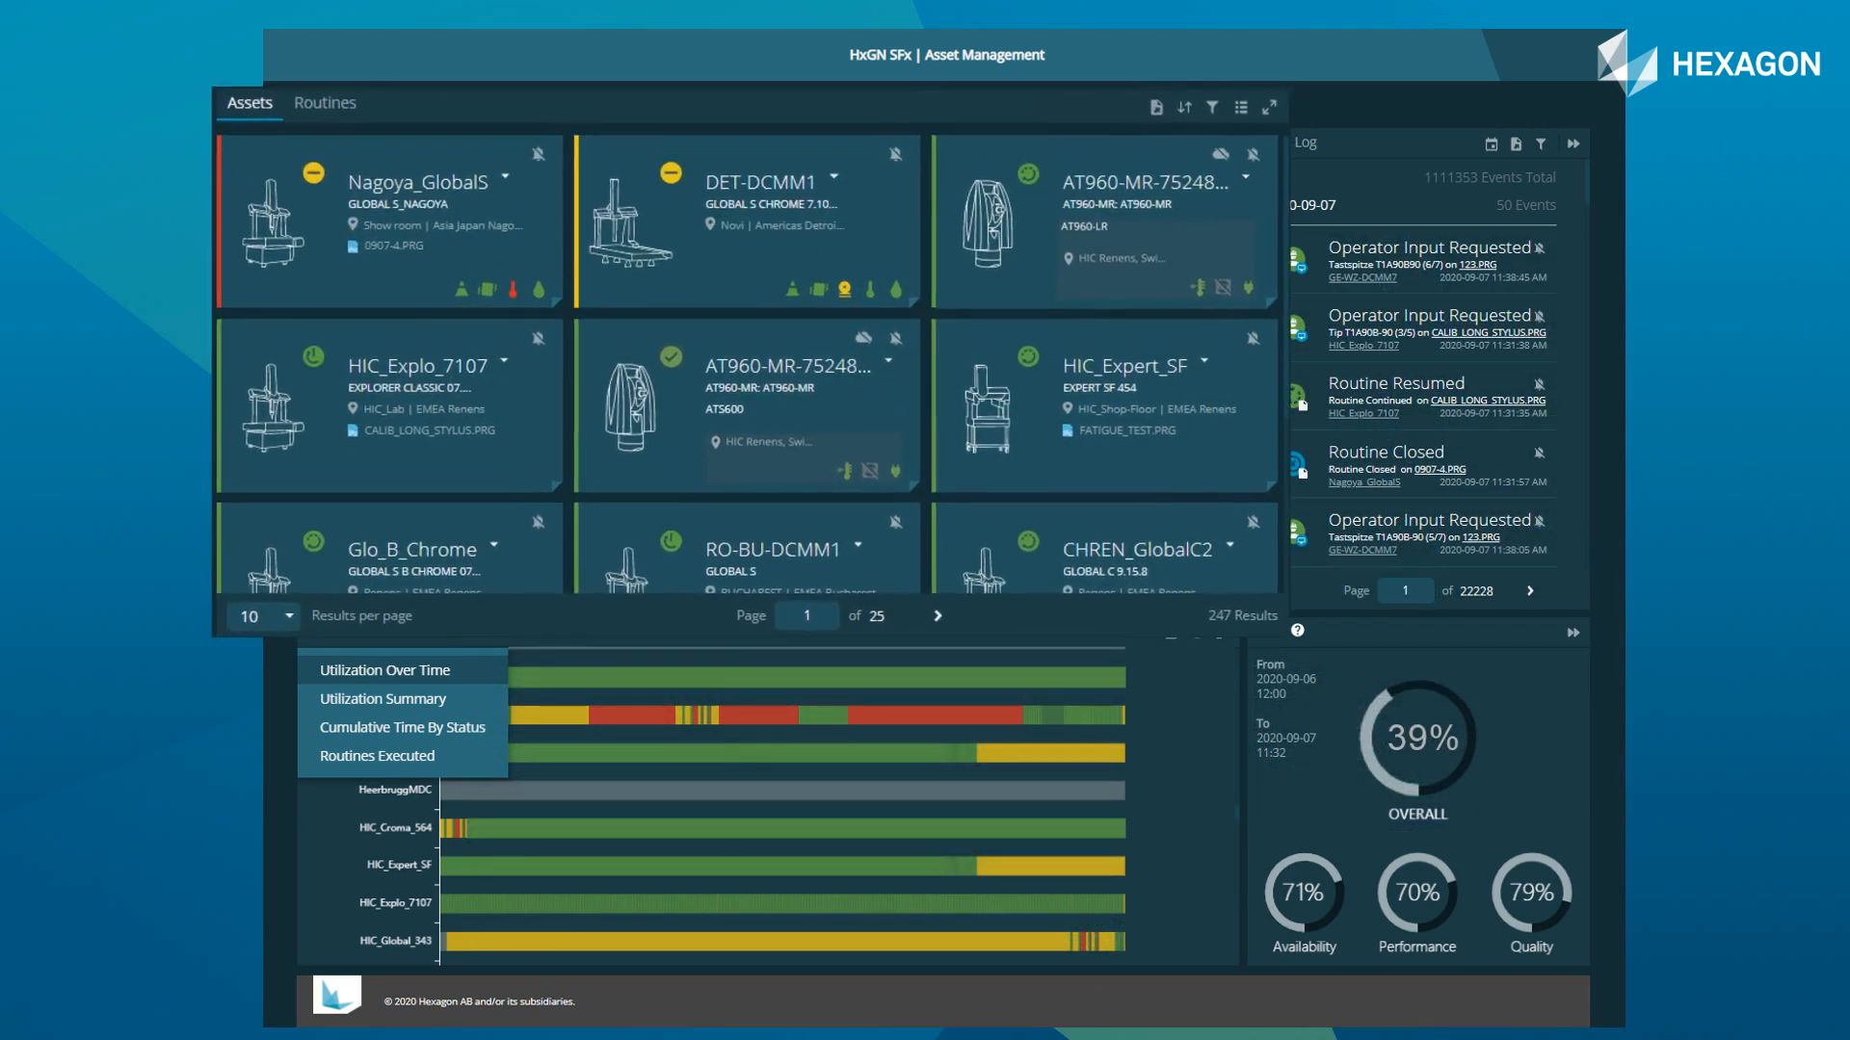
Start a new SOC-DCMM3 notification with source Pulse and sensor type Temperature
click(1572, 142)
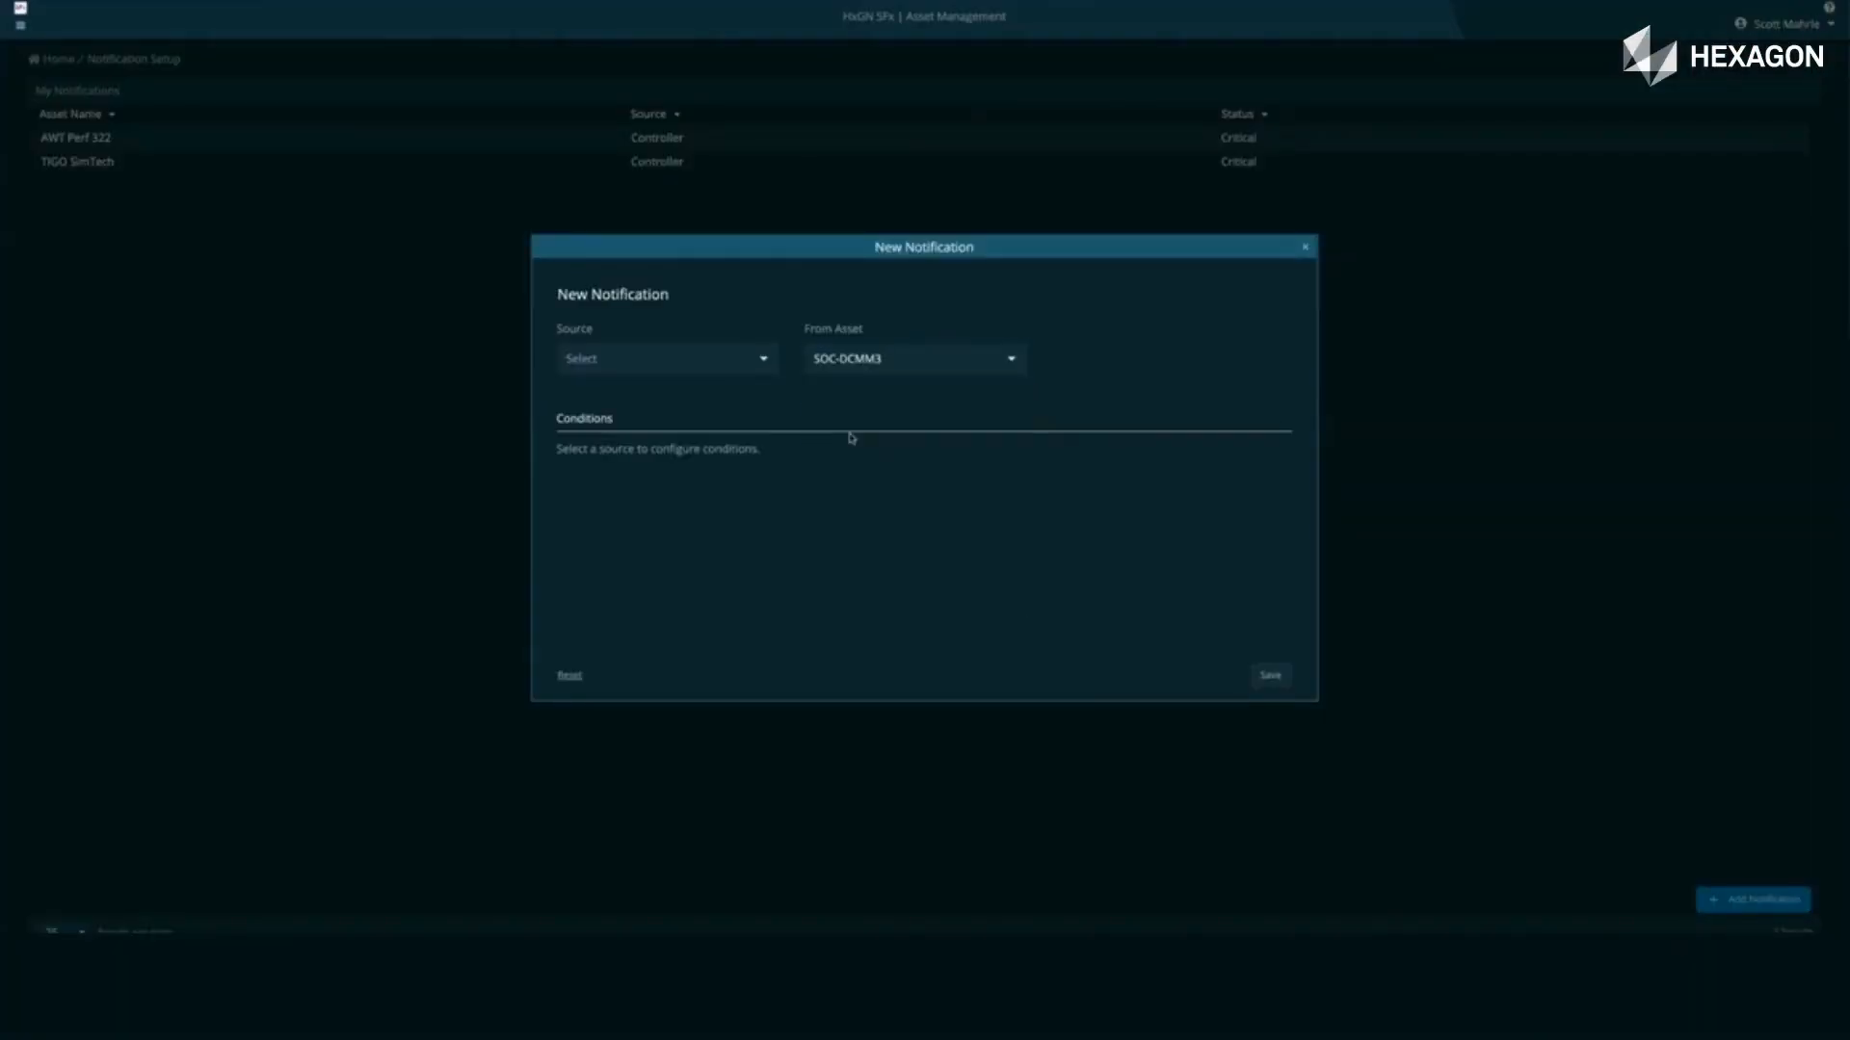
click(665, 359)
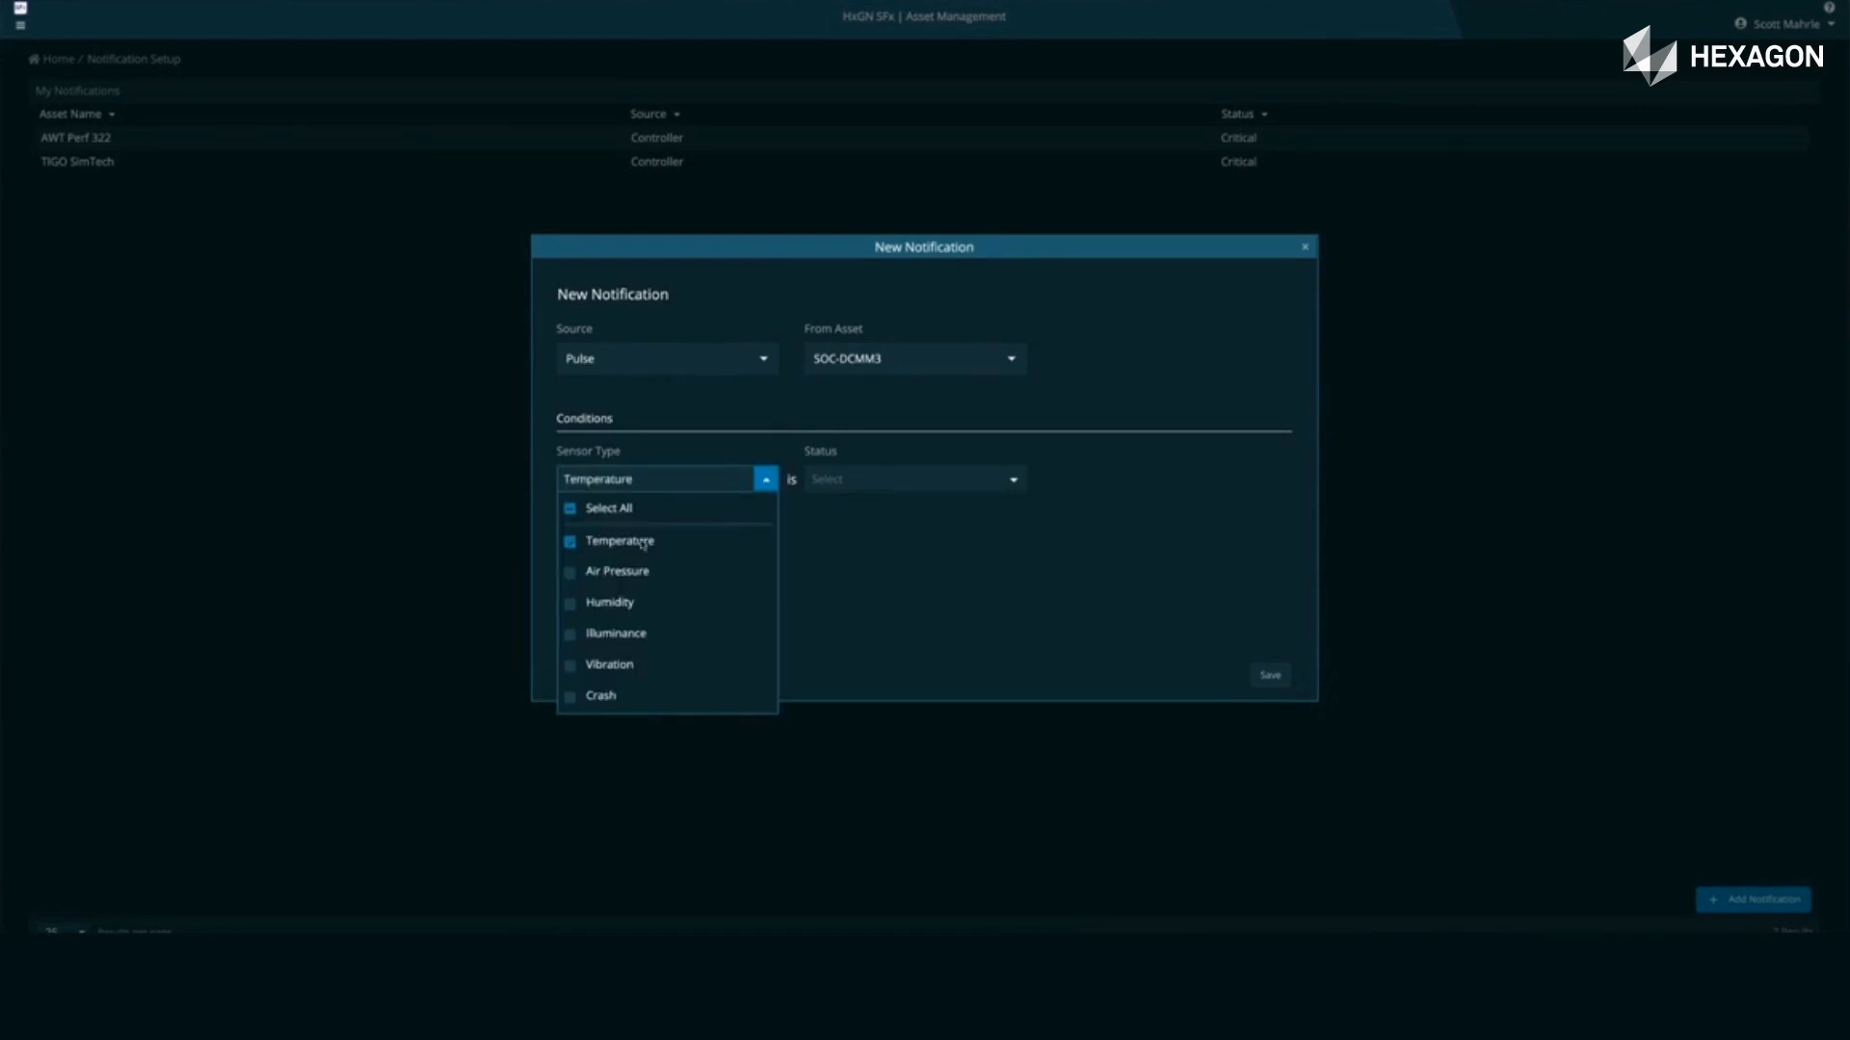